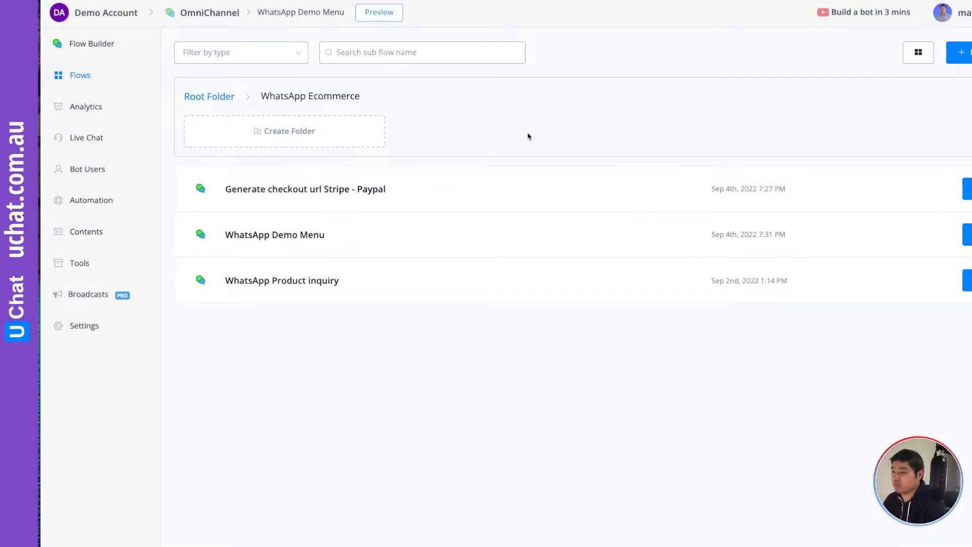
mouse_move(892, 201)
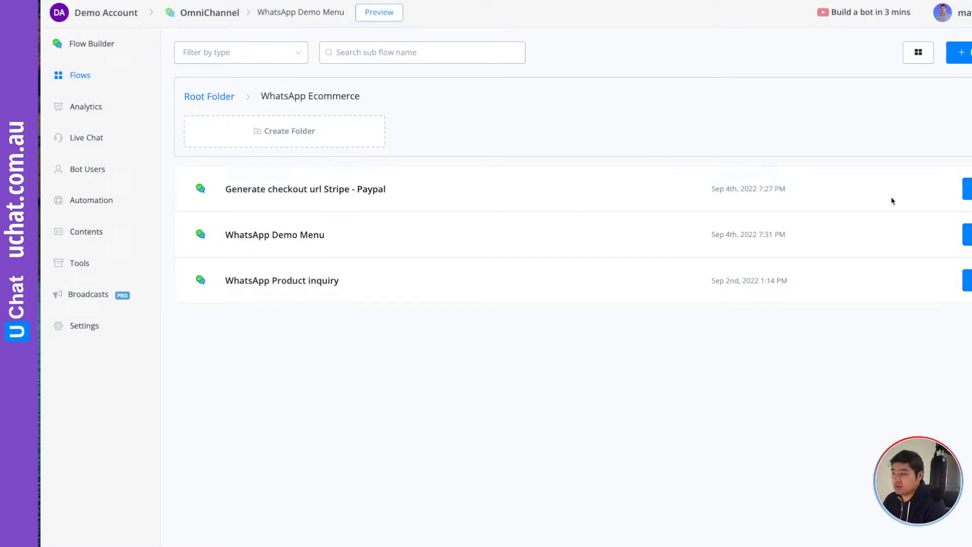
- Open the 'Generate checkout url Stripe - Paypal' flow and bring Action #1 into view
left_click(275, 235)
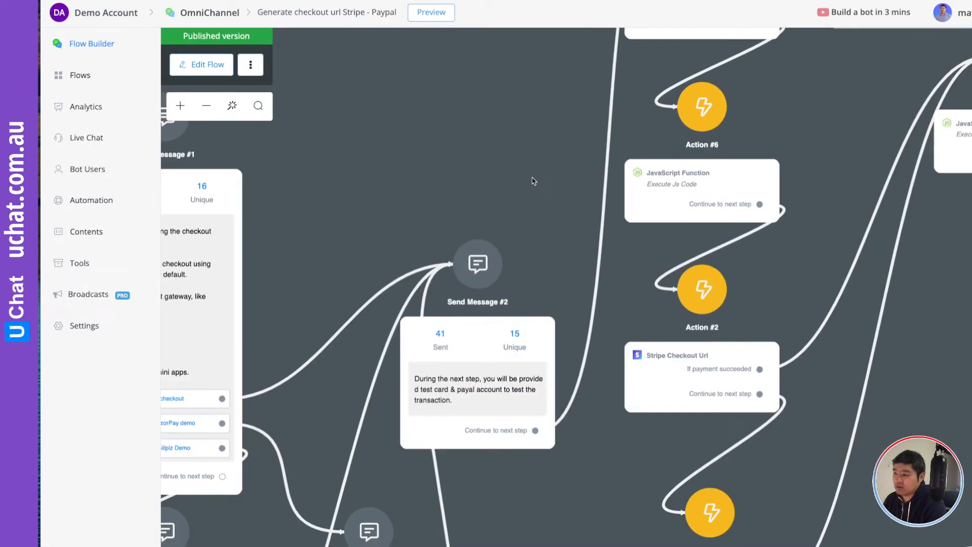
left_click_drag(532, 181, 391, 215)
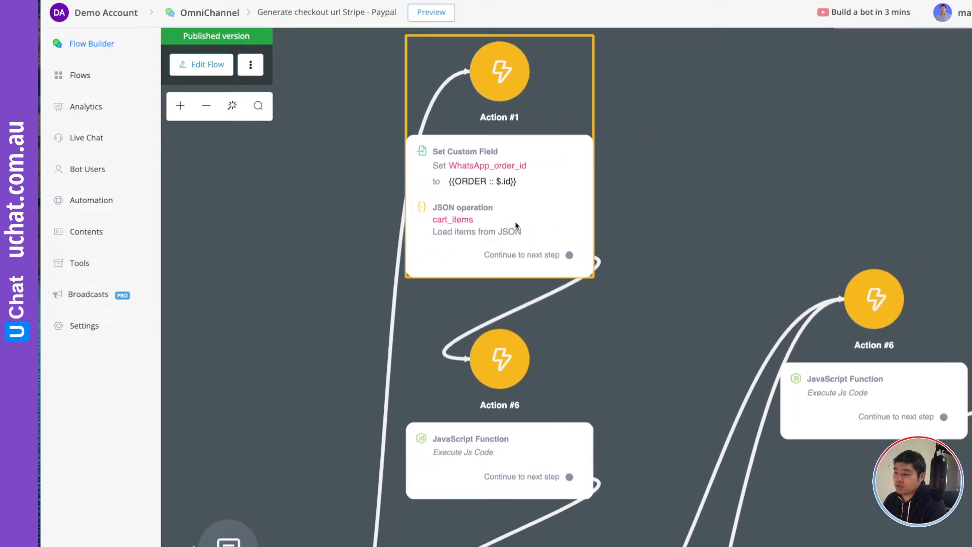
- Show Action #1's details with the WhatsApp_order_id field and cart_items JSON operation
left_click(498, 207)
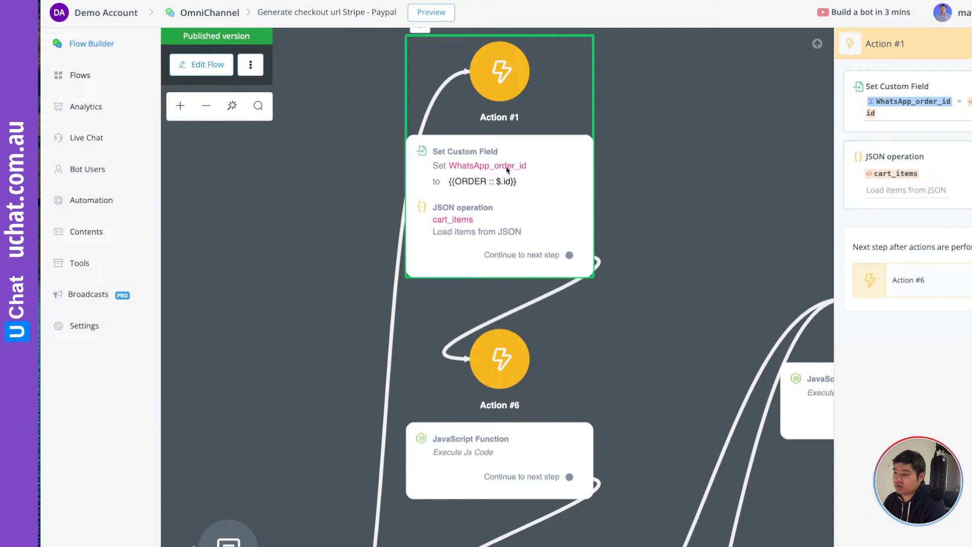
mouse_move(474, 174)
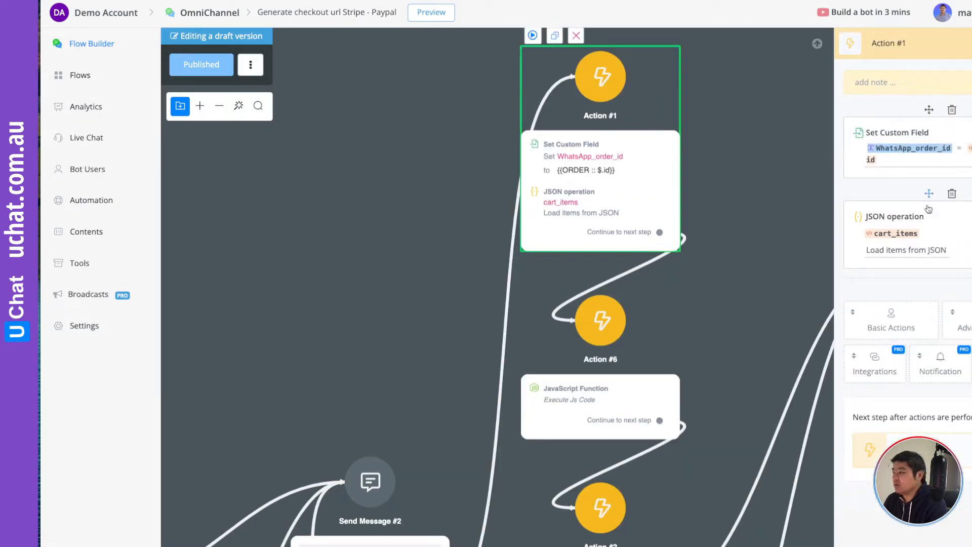
mouse_move(885, 217)
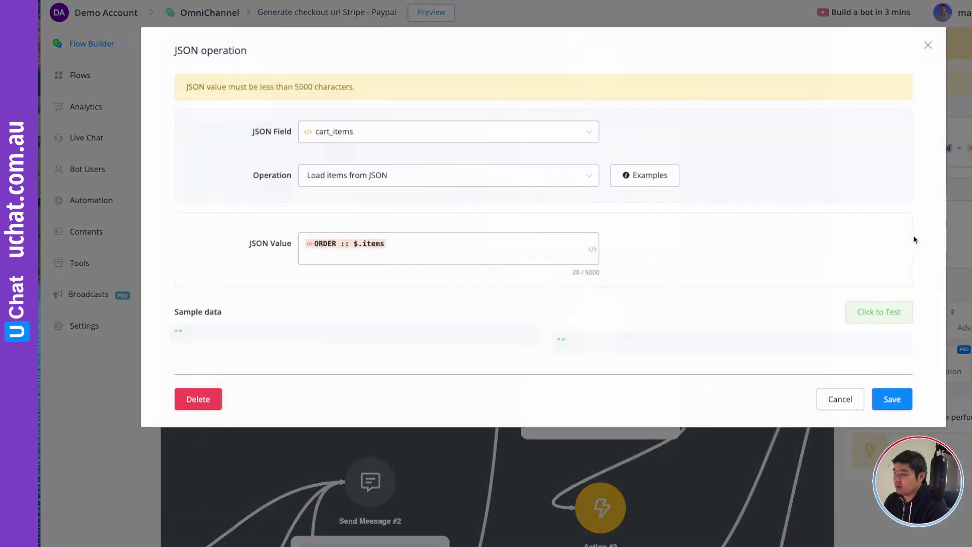
mouse_move(338, 178)
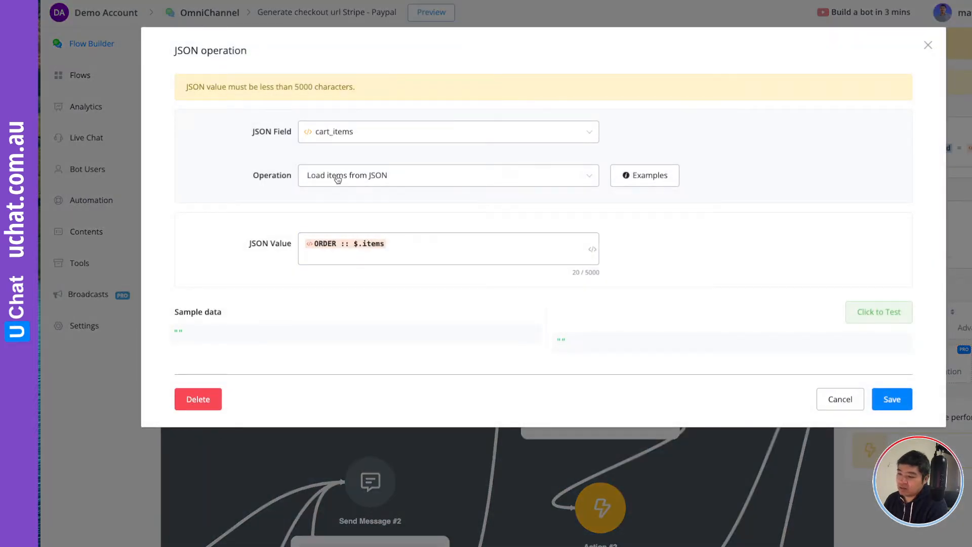
mouse_move(346, 188)
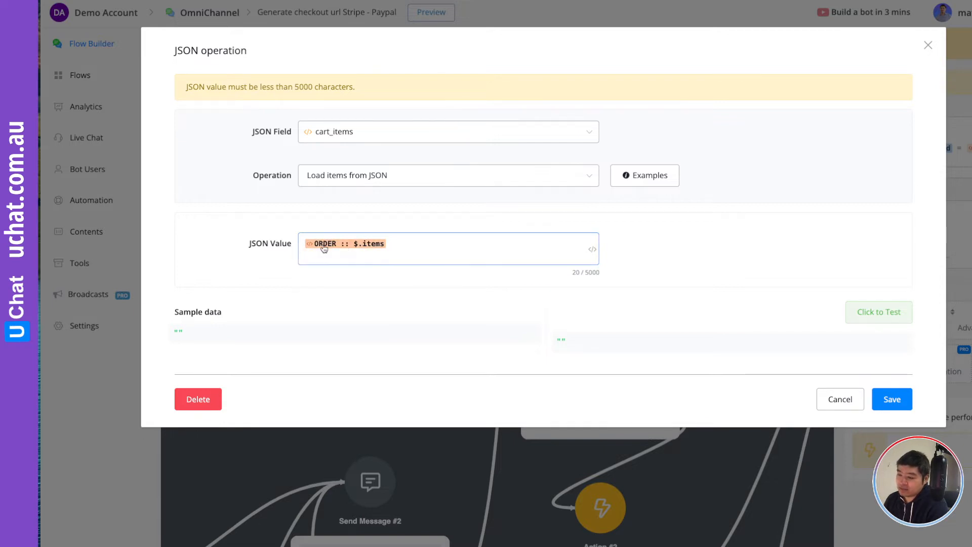
- Pick the ORDER field for the JSON Value, opening its JSON path editor with the items array
left_click(390, 243)
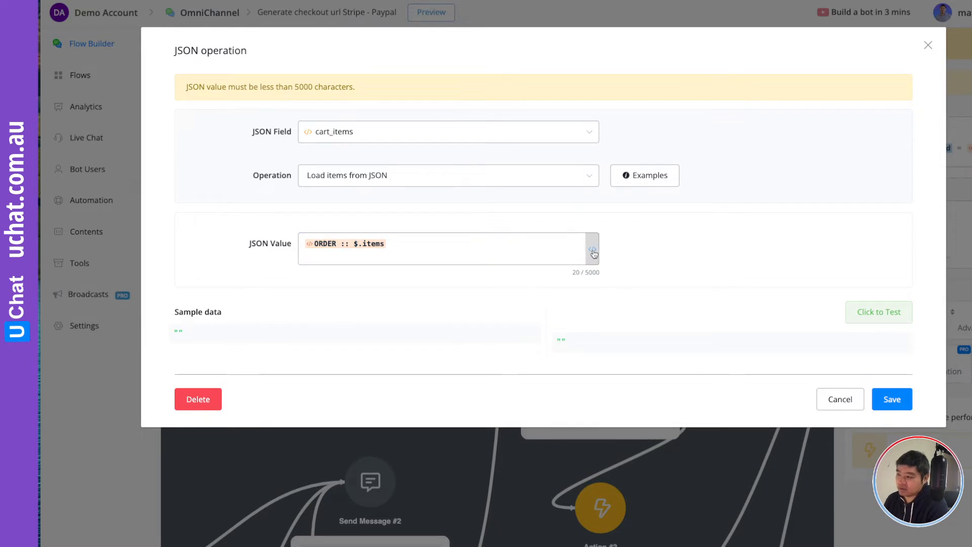
left_click(592, 249)
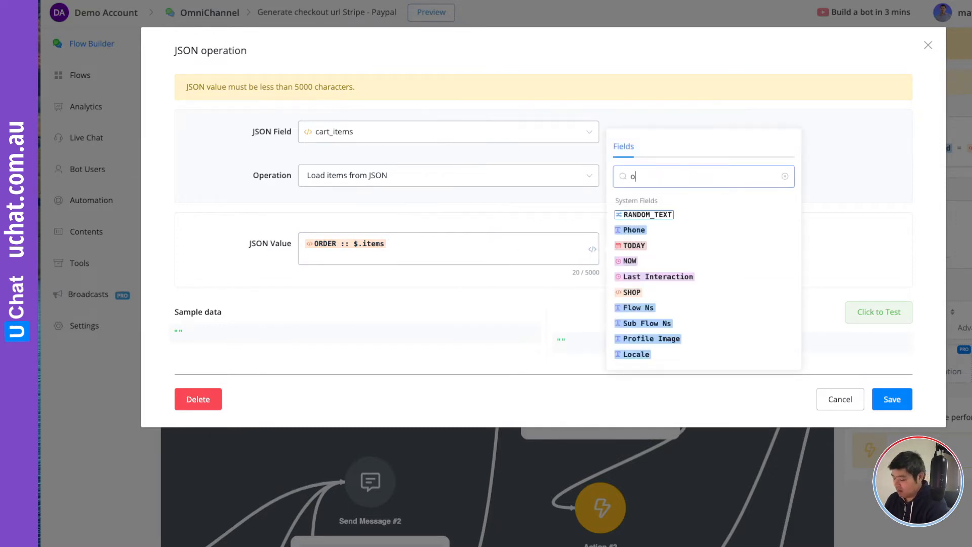
type("rder")
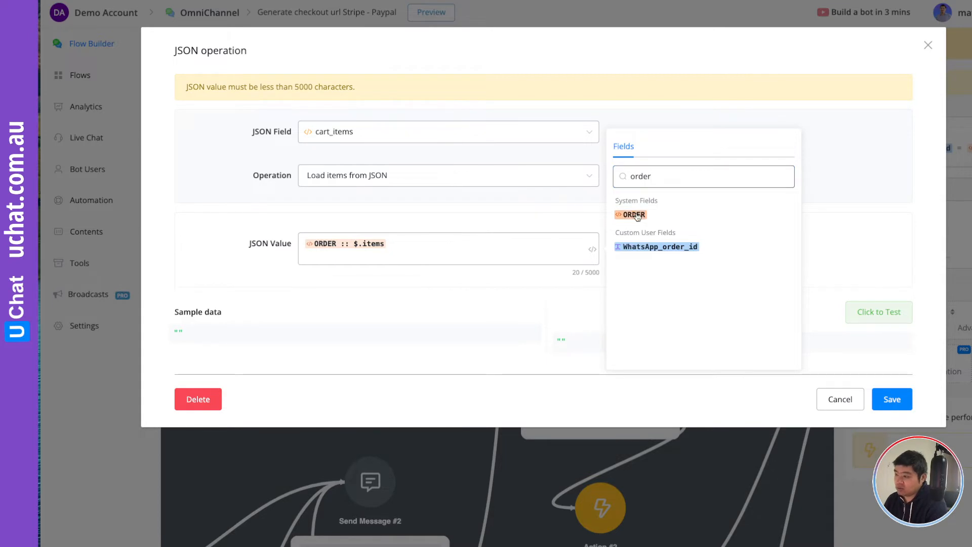
left_click(631, 215)
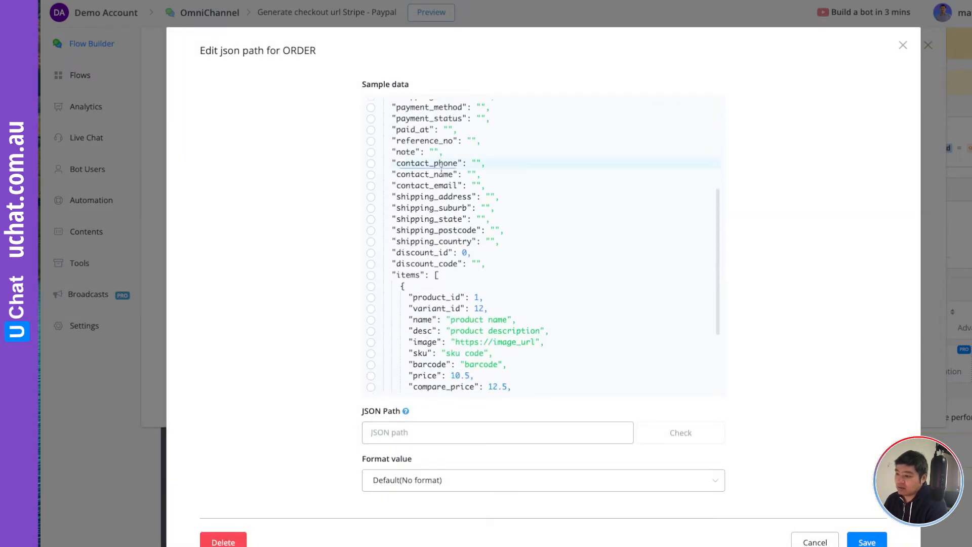
- Scroll the canvas toward the Action #6 JavaScript Function step
scroll("down", 3)
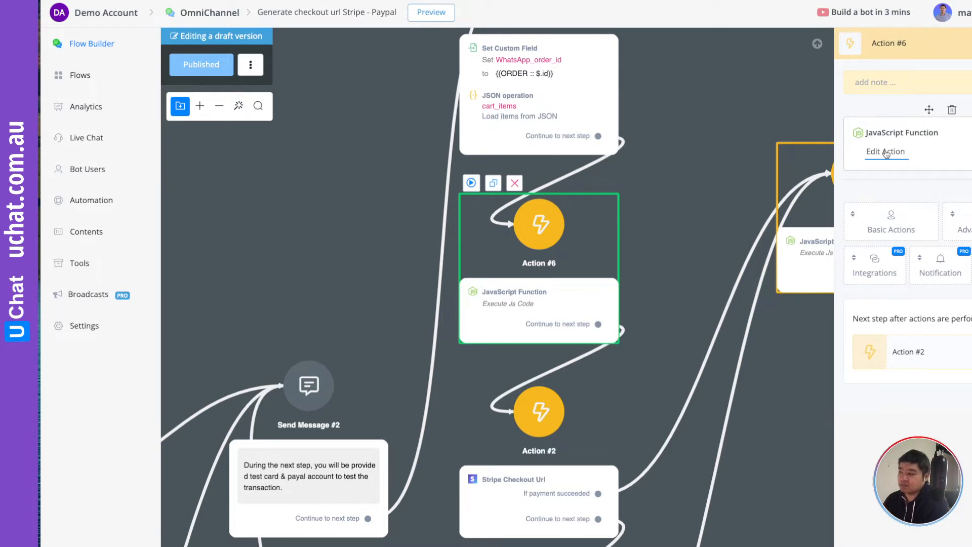
- Review the JavaScript function: source mapped to ORDER, item_source to cart_items, and the receipt-formatting code
left_click(885, 152)
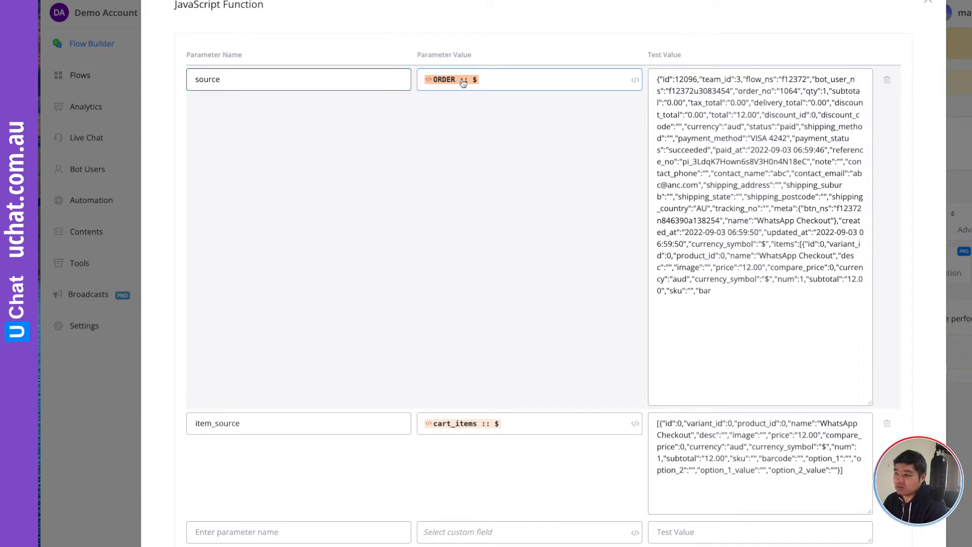
scroll("down", 3)
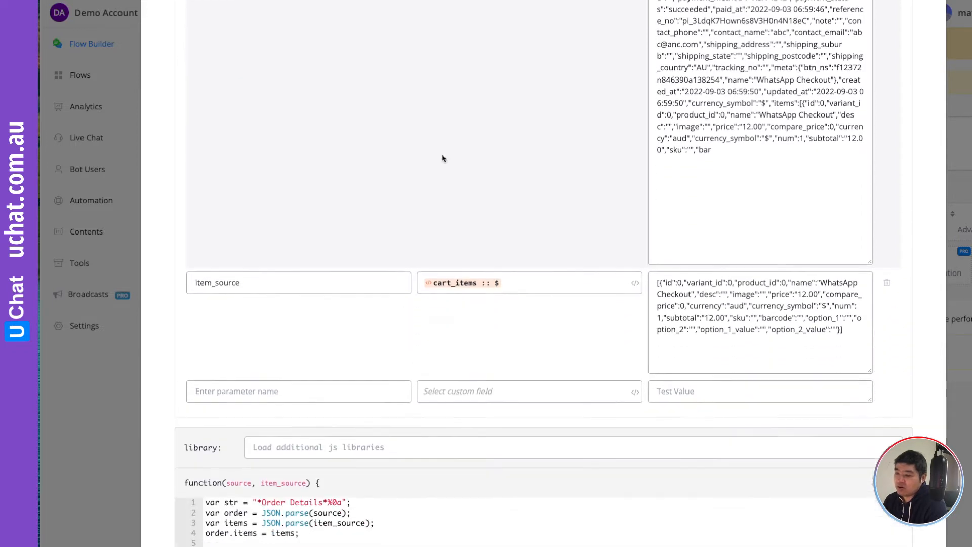
scroll("down", 3)
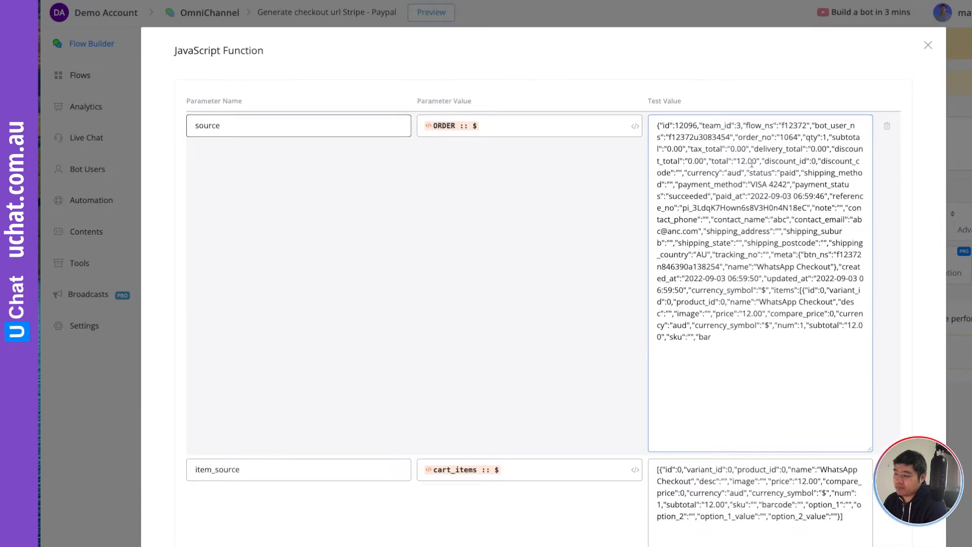
scroll("down", 3)
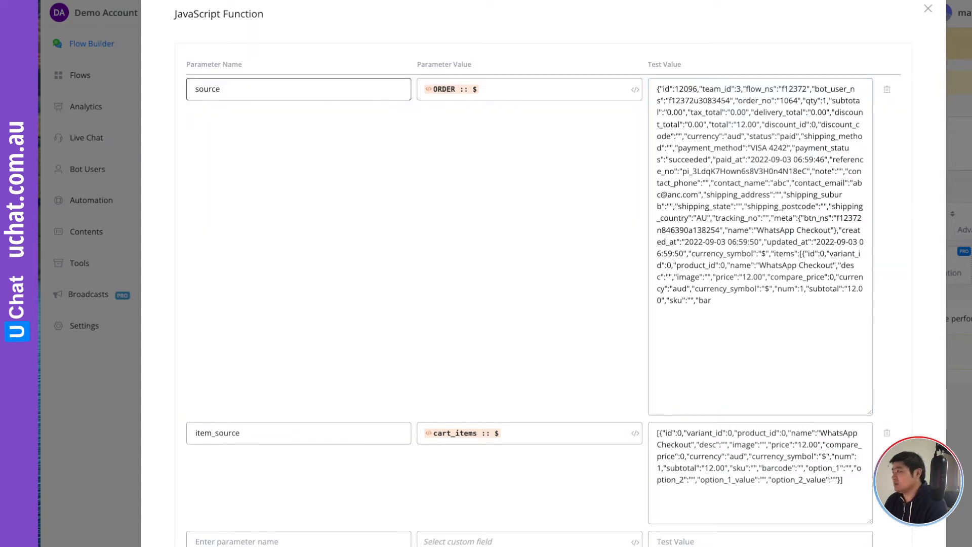
mouse_move(265, 114)
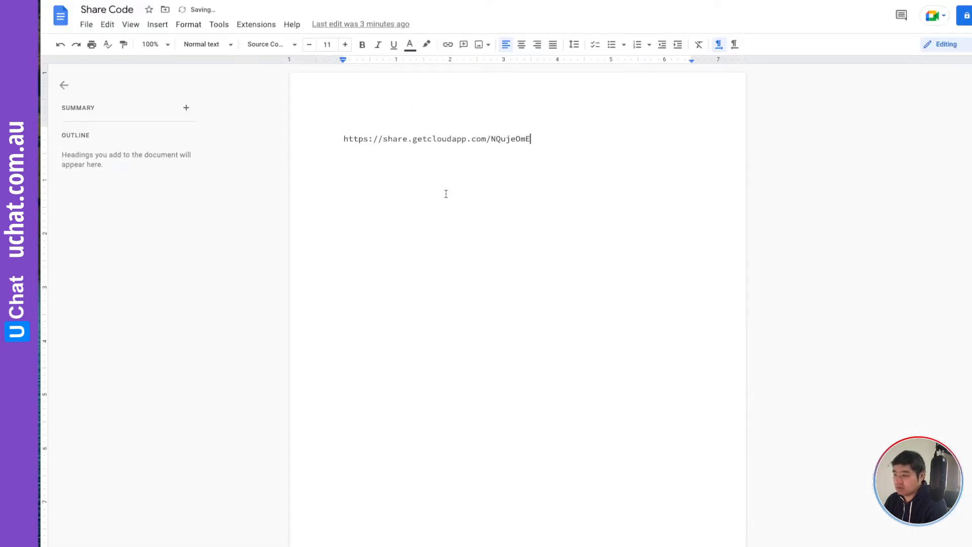
- Add 'Sample data:' with the order JSON and 'Sample cart item:' with the cart JSON to the doc
type("Sa")
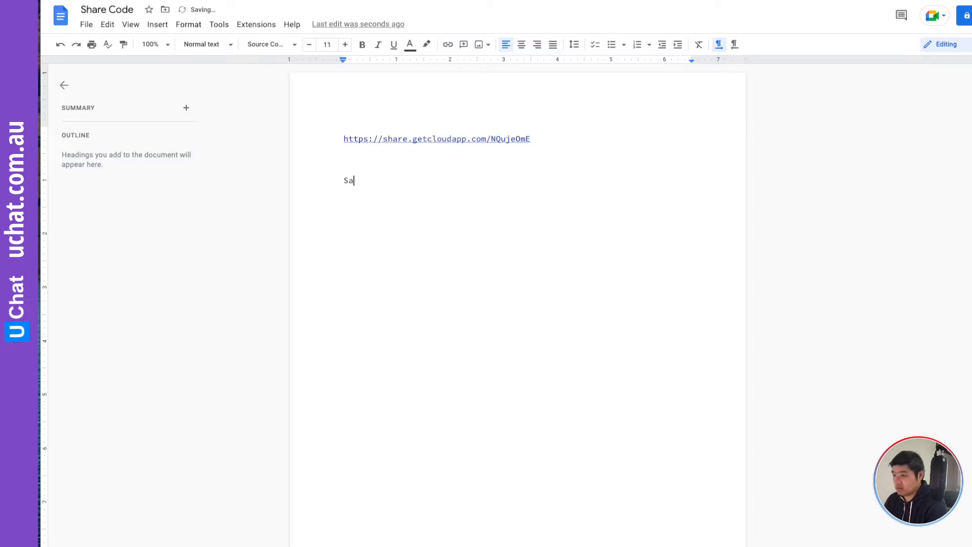
type("no")
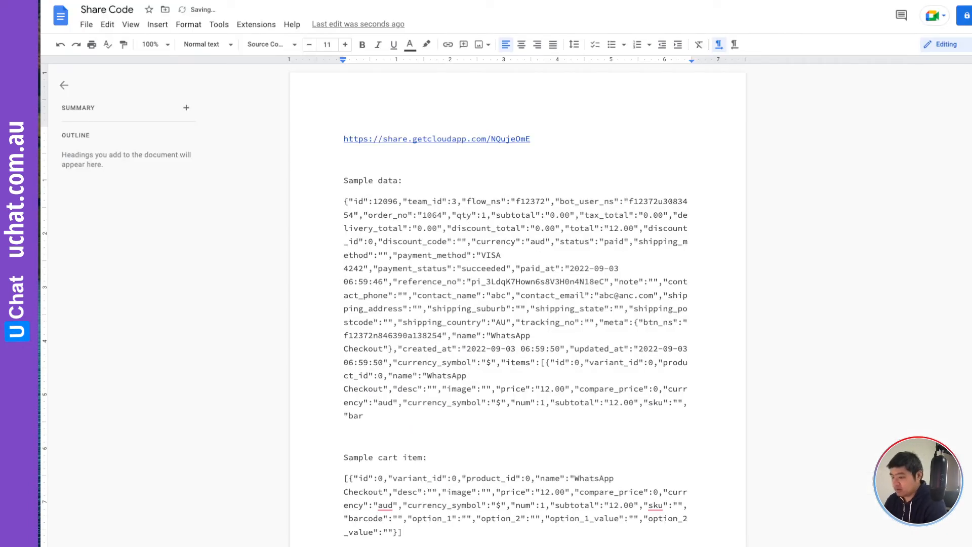
scroll("down", 3)
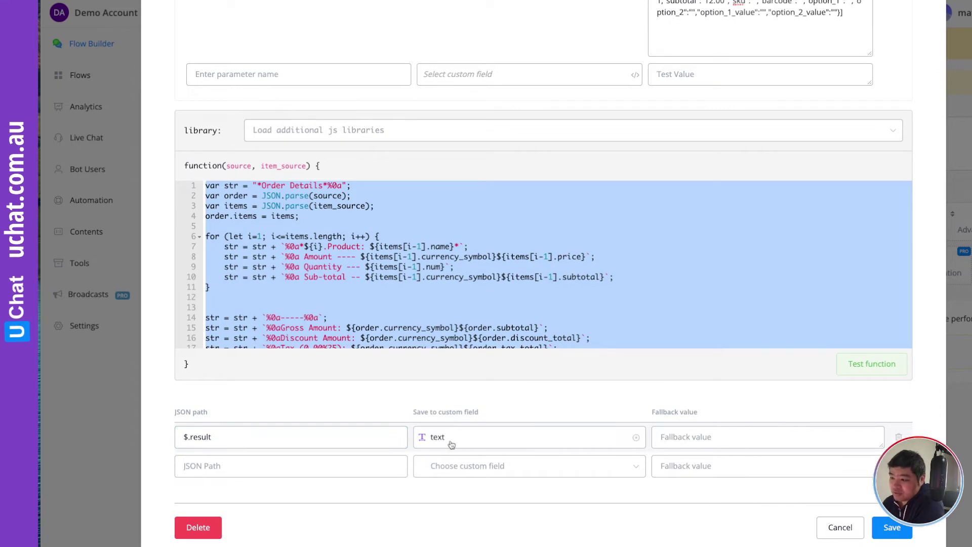
mouse_move(441, 441)
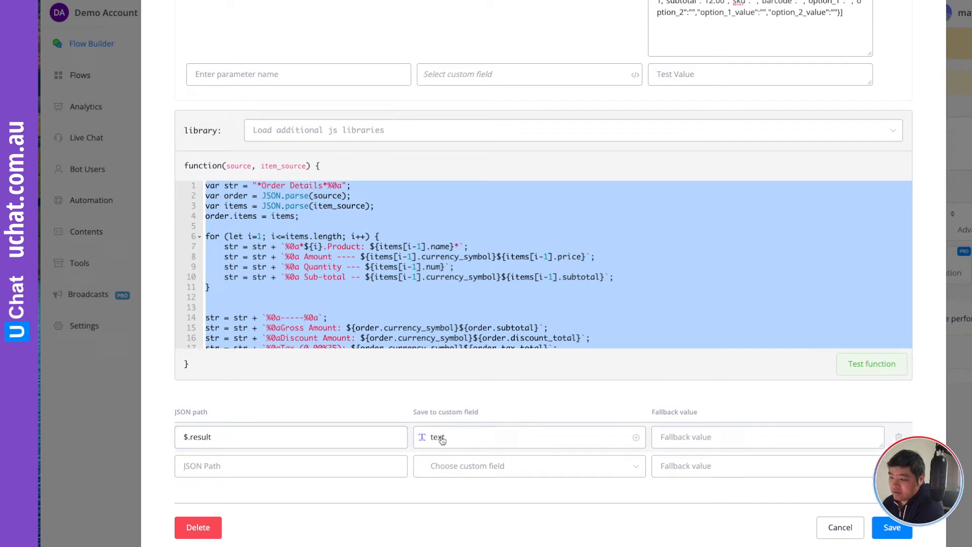
mouse_move(441, 440)
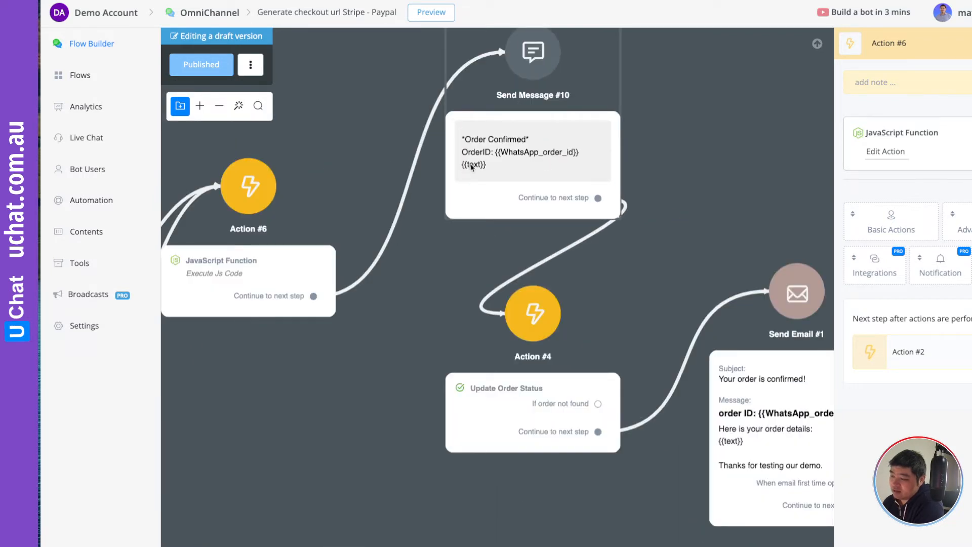
mouse_move(423, 337)
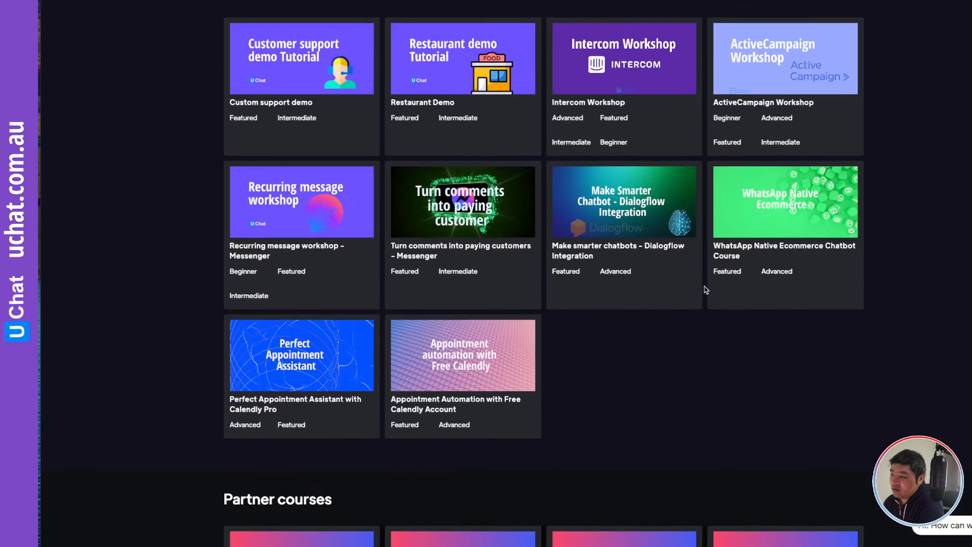
- Scroll through the workshop tiles in the UChat course library
scroll("down", 3)
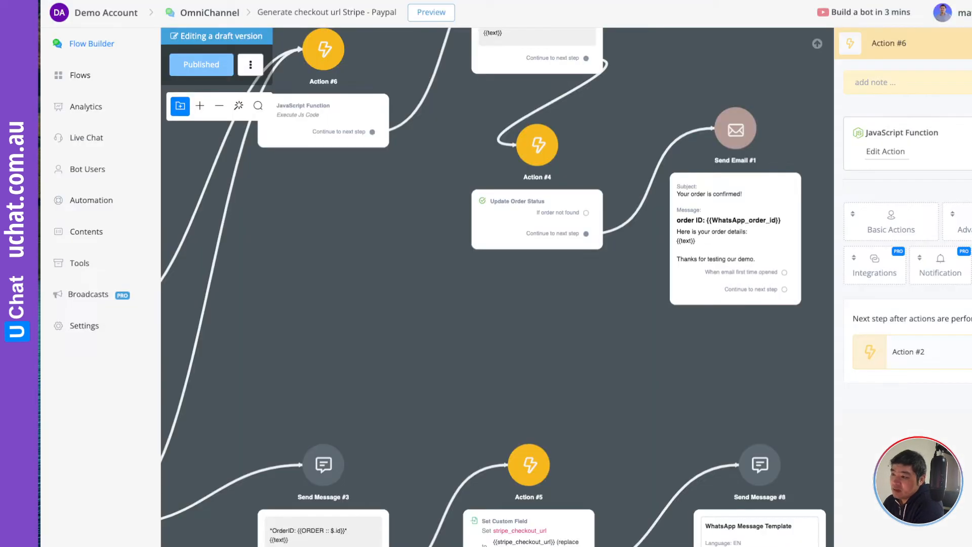
mouse_move(433, 301)
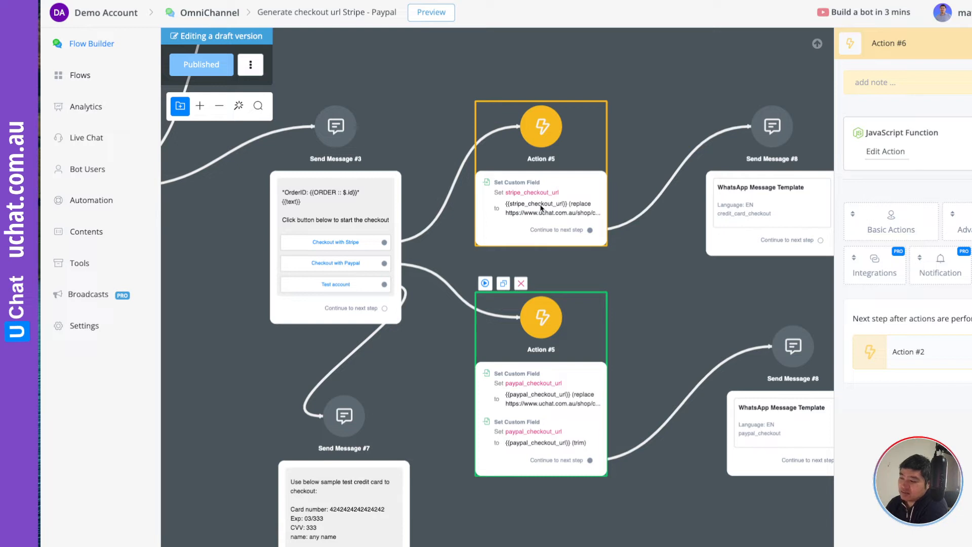
mouse_move(540, 215)
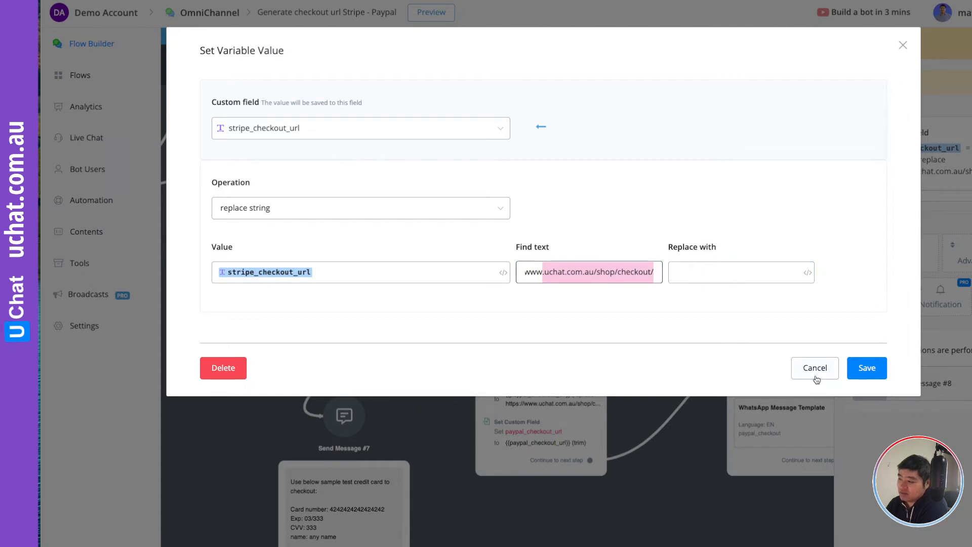
- Leave the Stripe step unchanged and inspect PayPal Action #5's paypal_checkout_url trim step
left_click(814, 369)
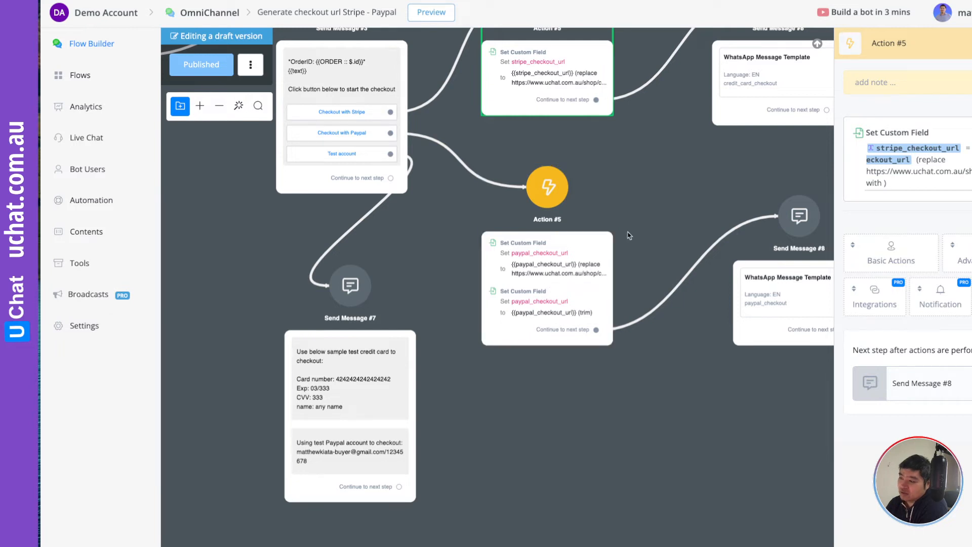
left_click(547, 288)
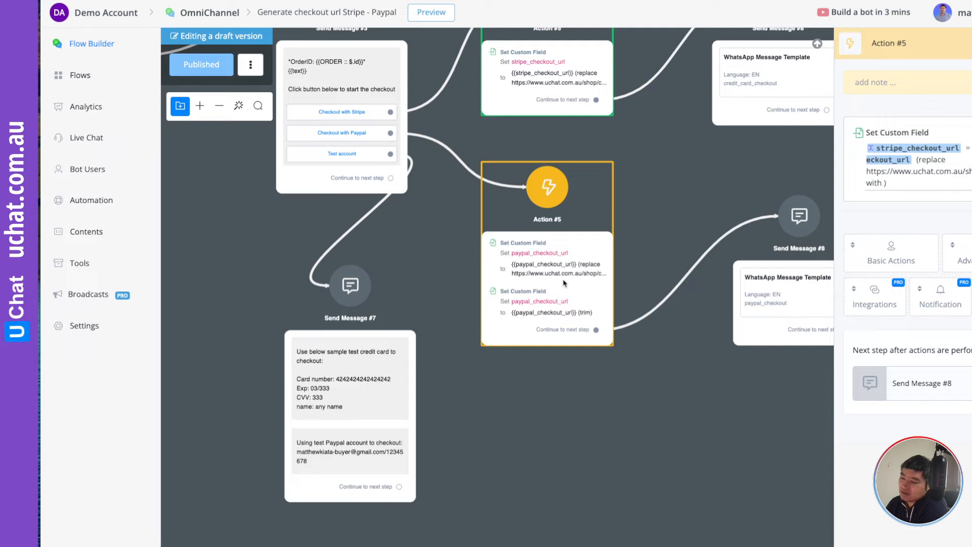
left_click(547, 186)
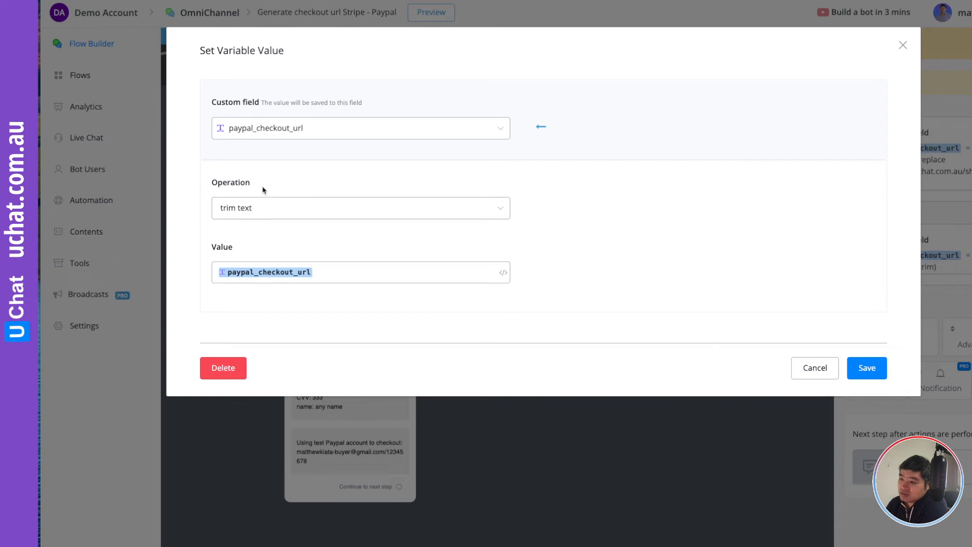
mouse_move(266, 229)
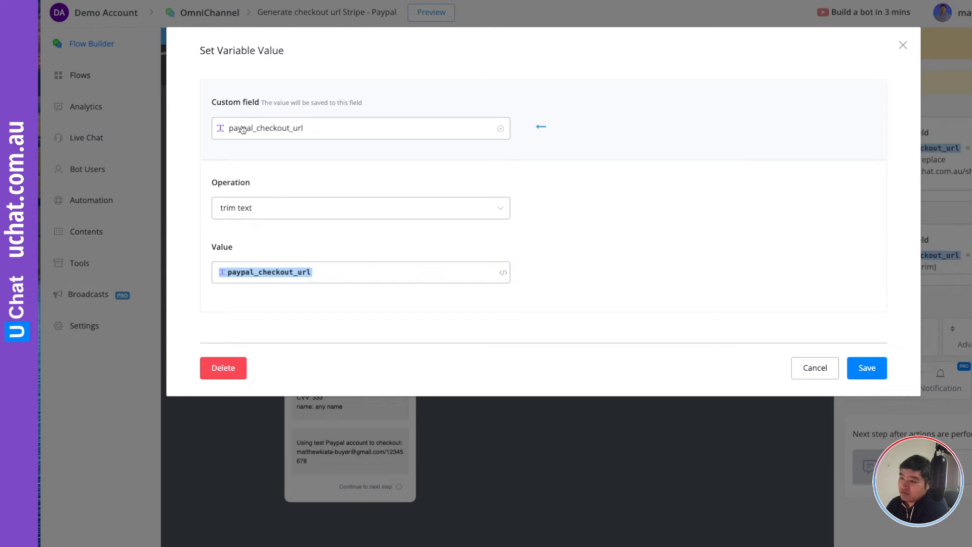
left_click(866, 367)
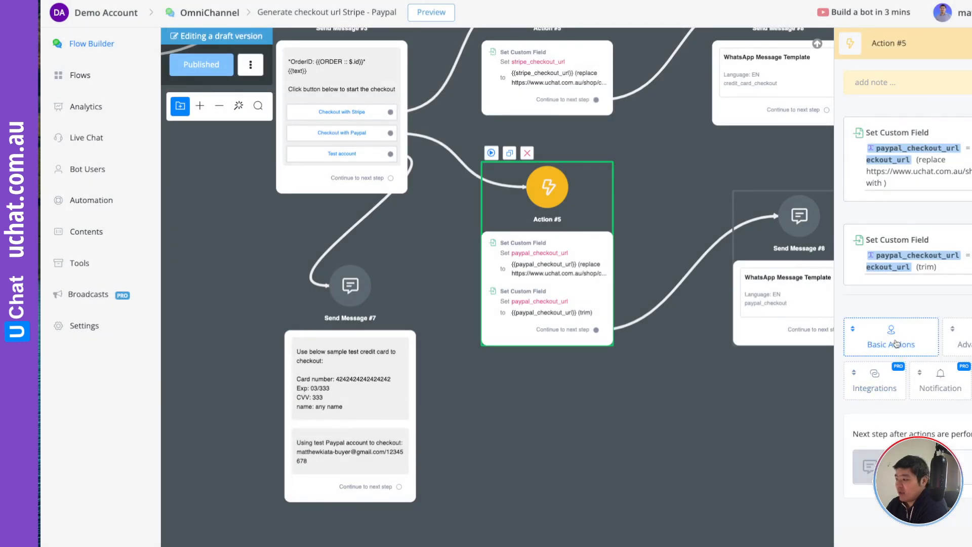
left_click(890, 337)
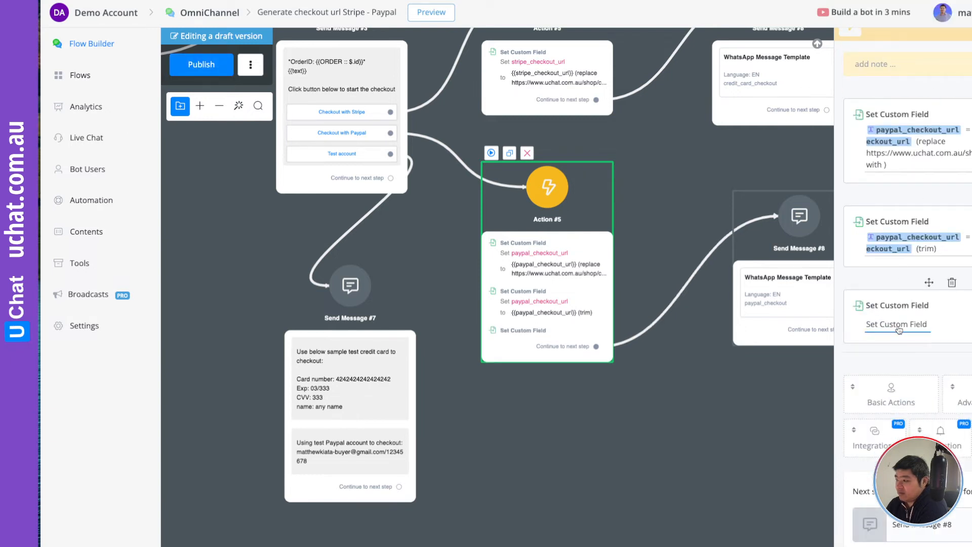
left_click(897, 324)
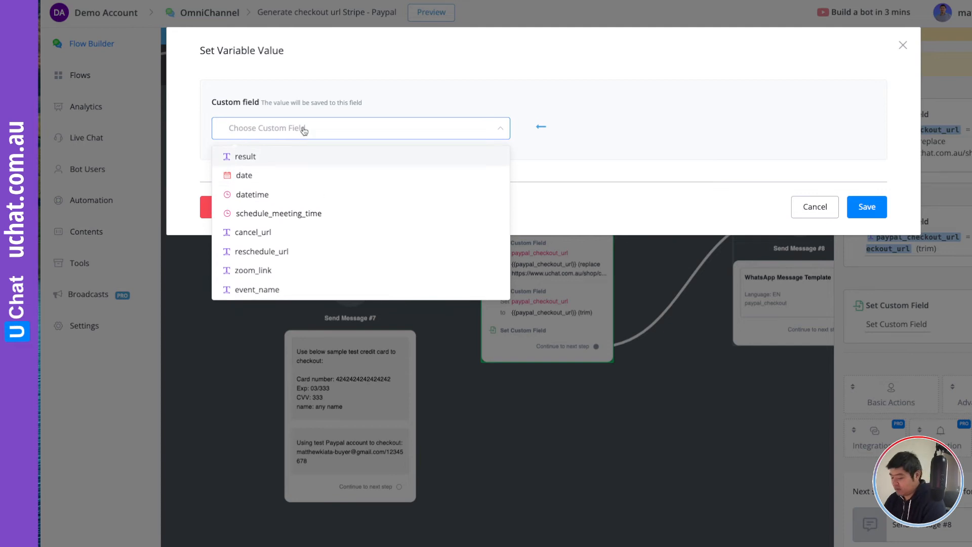
type("payp")
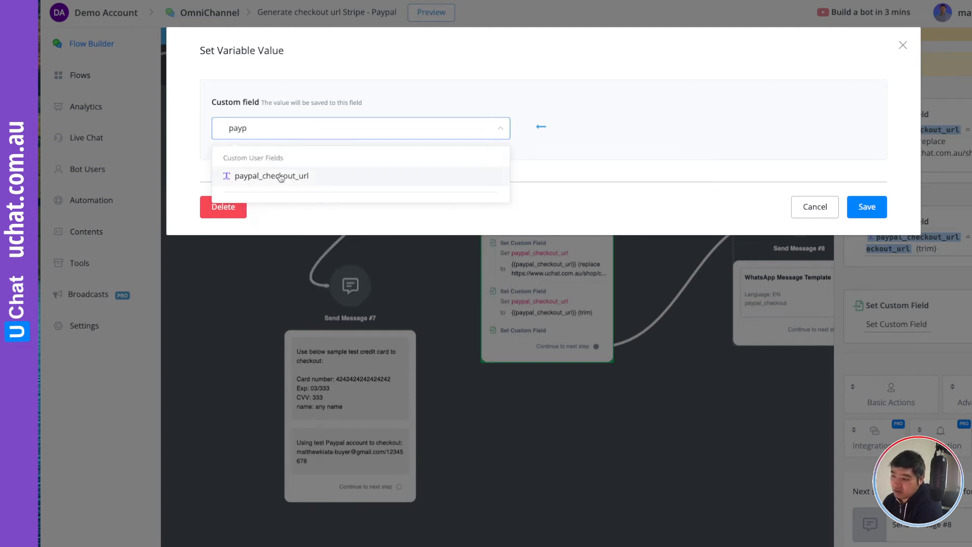
left_click(272, 176)
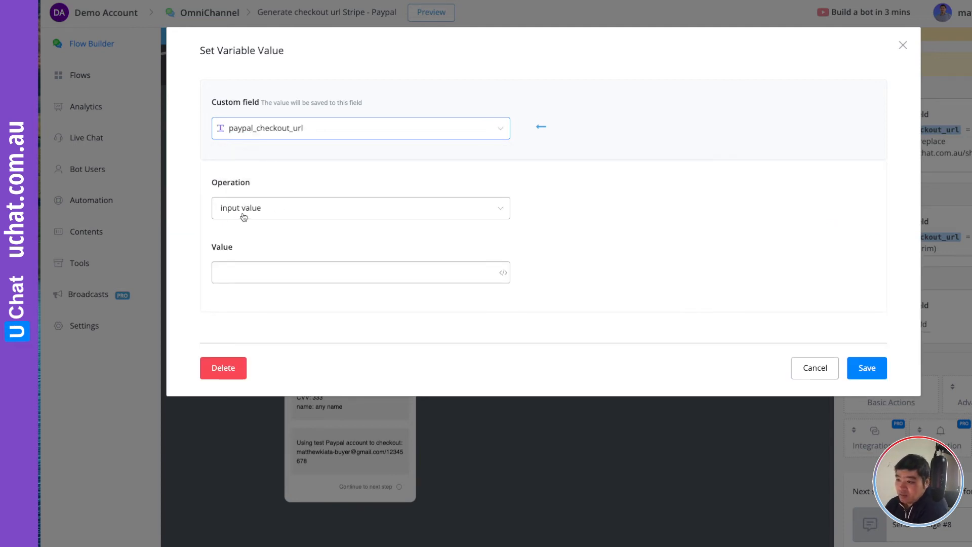
left_click(360, 209)
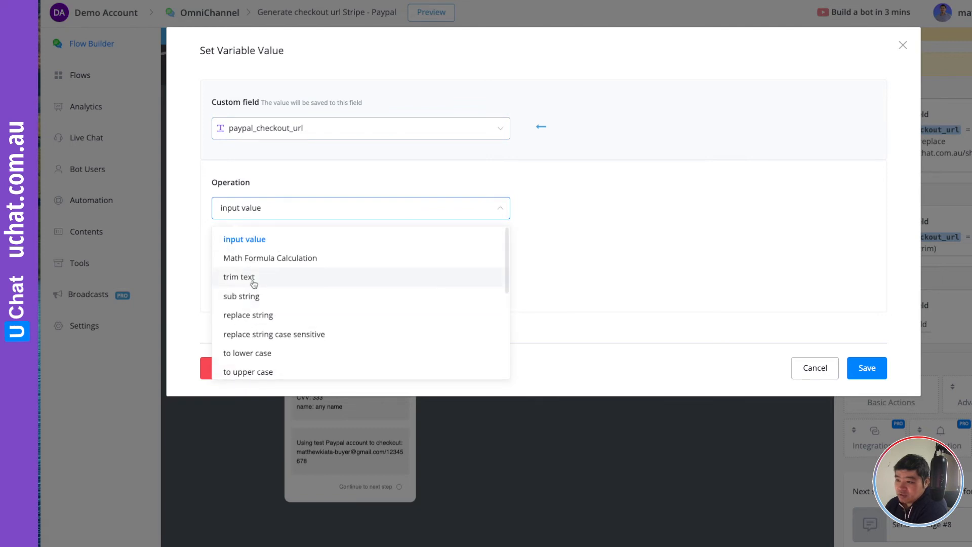
left_click(239, 276)
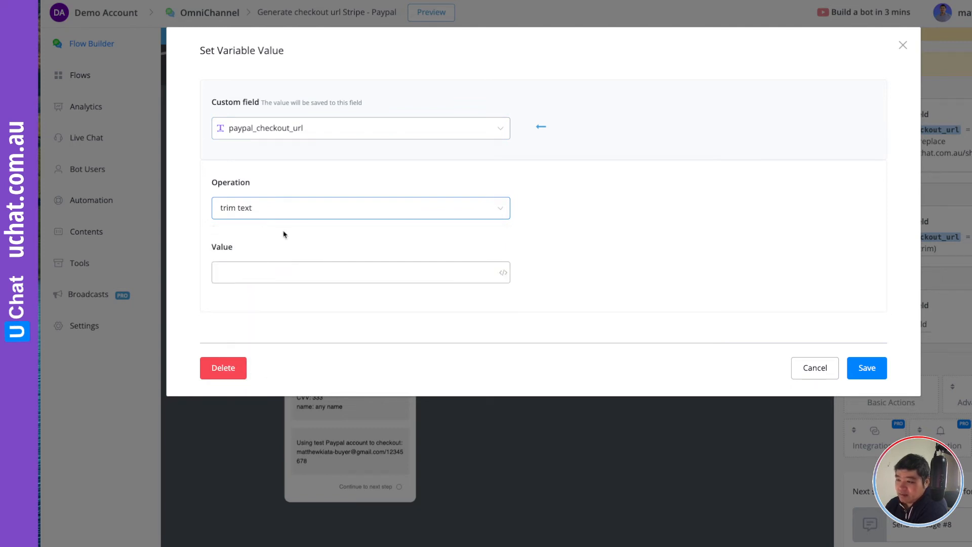
left_click(503, 273)
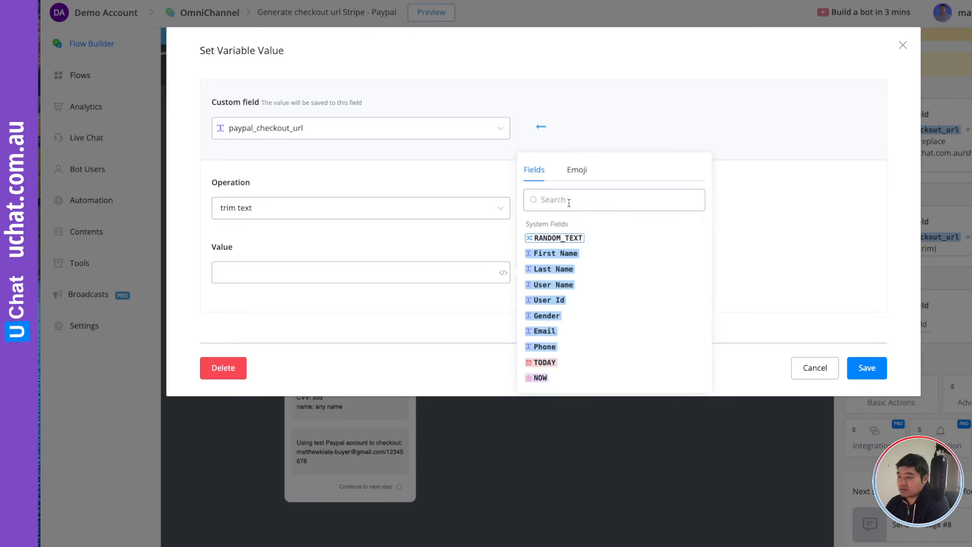
type("pay")
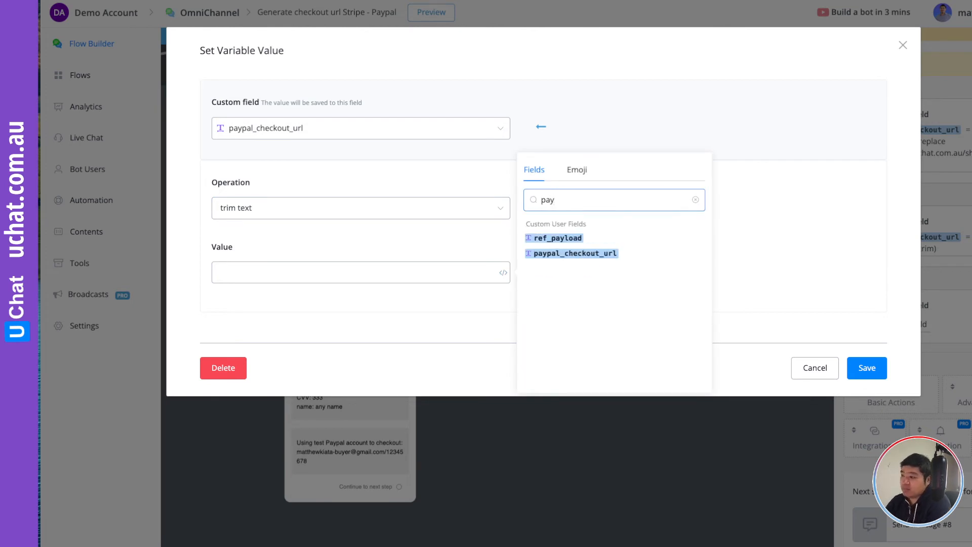
left_click(575, 253)
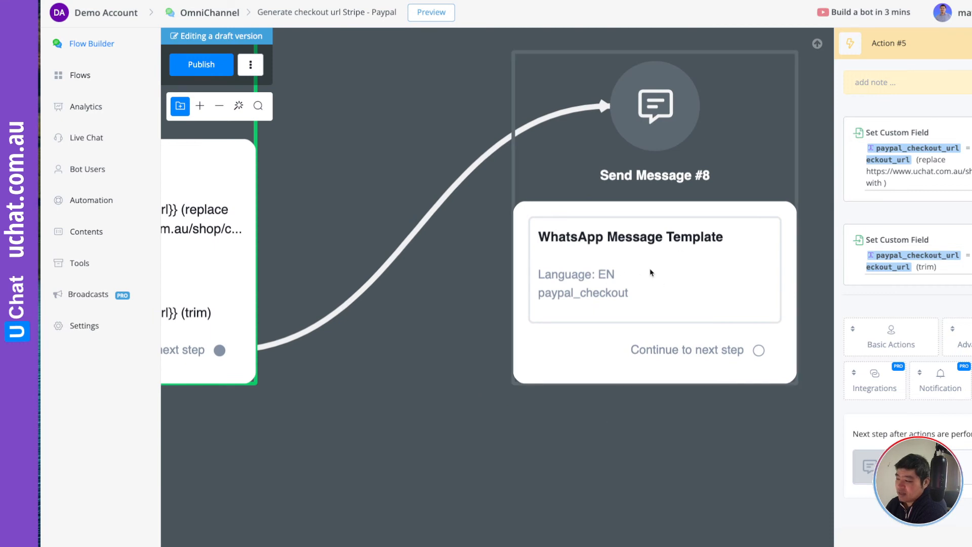
mouse_move(666, 282)
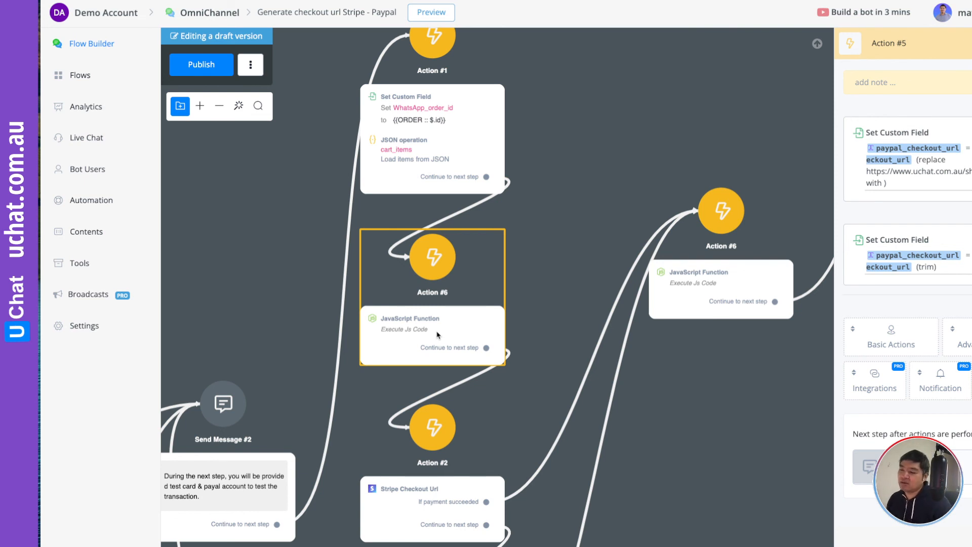
- Switch to the Share Code document's sharing dialog in Google Docs
left_click(568, 263)
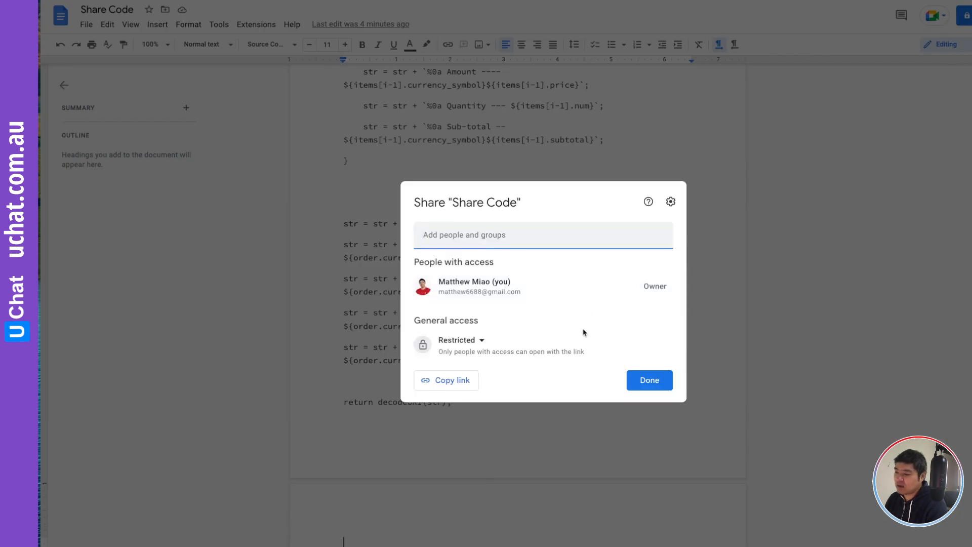
- Set General access to 'Anyone with the link' as viewer and copy the share link
left_click(460, 340)
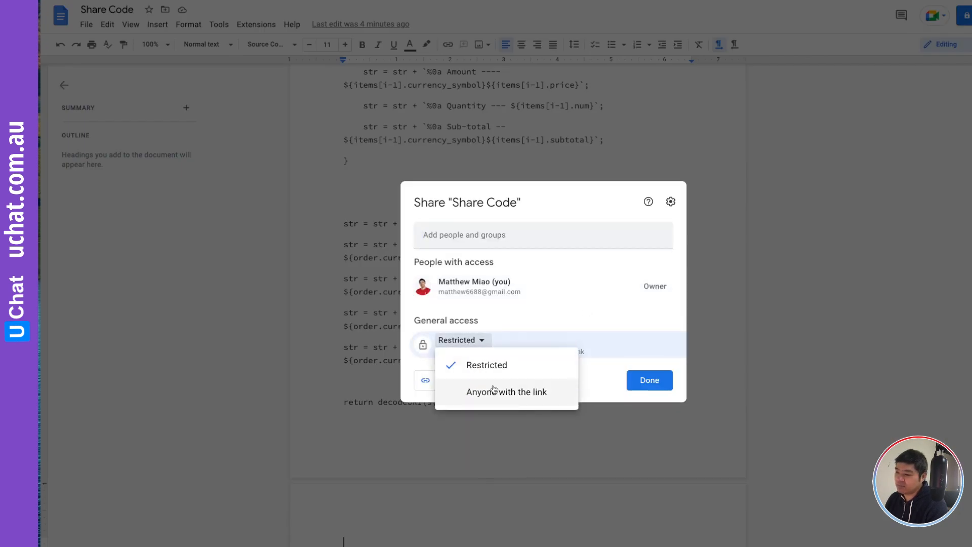
left_click(506, 392)
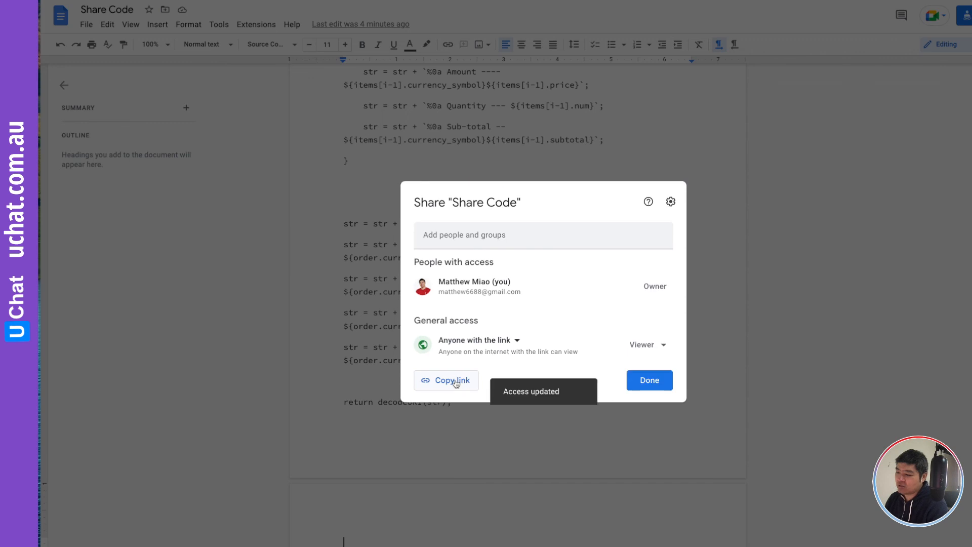
left_click(447, 379)
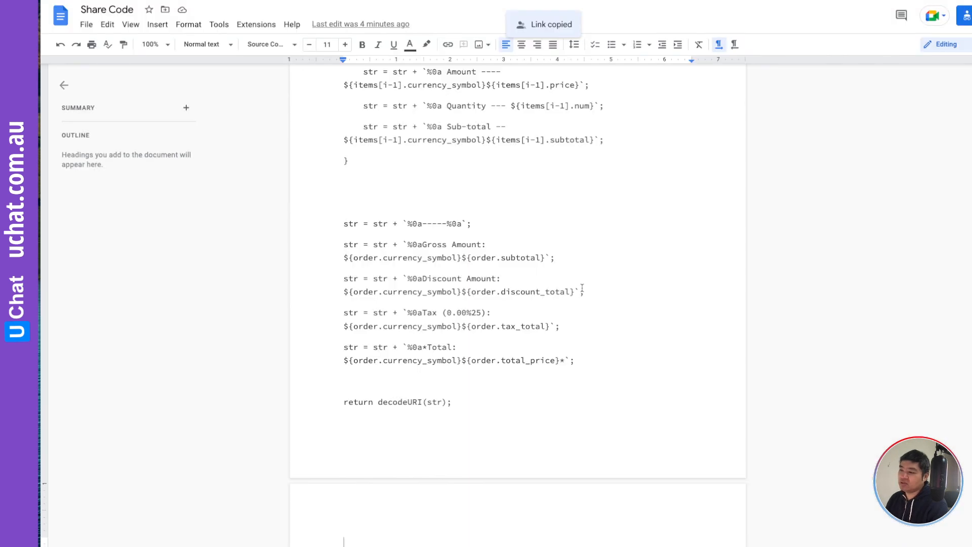
scroll("down", 3)
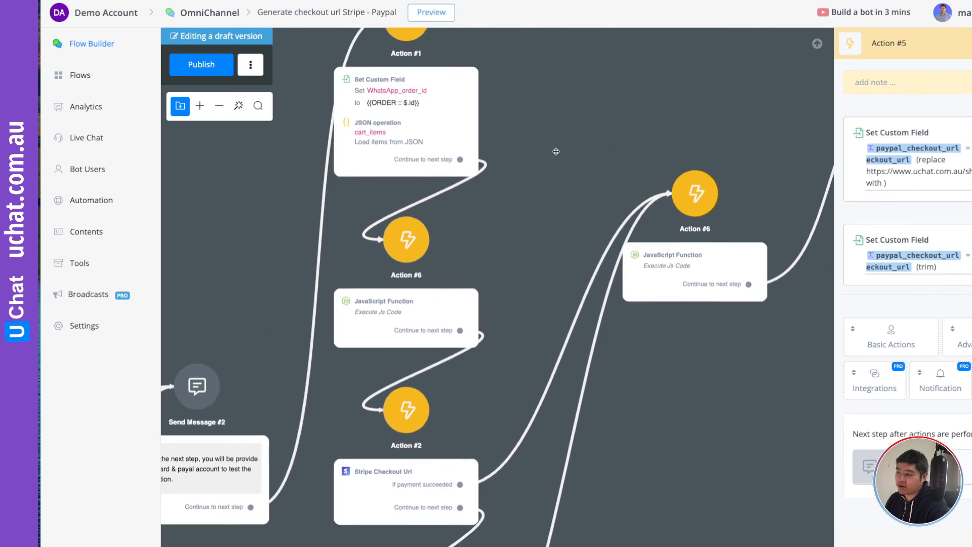
left_click_drag(556, 152, 631, 290)
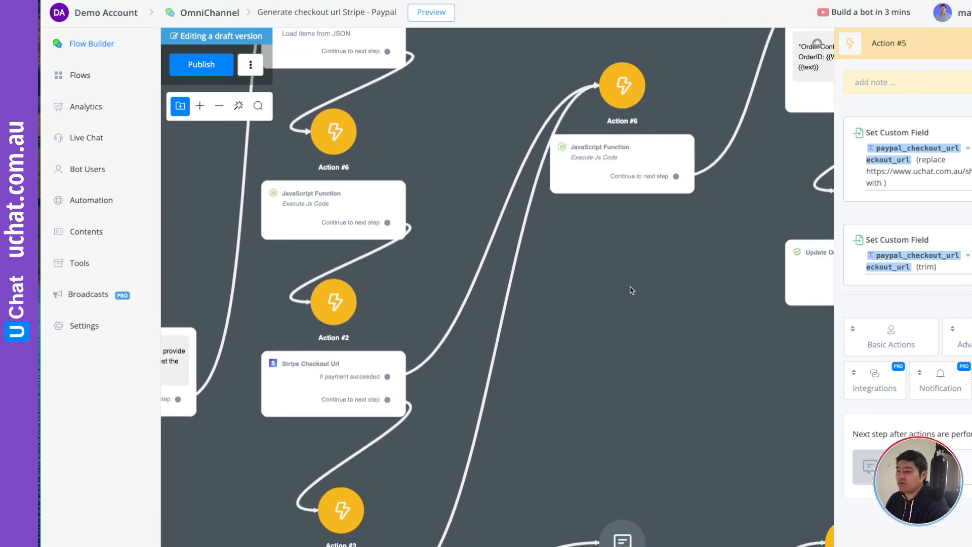